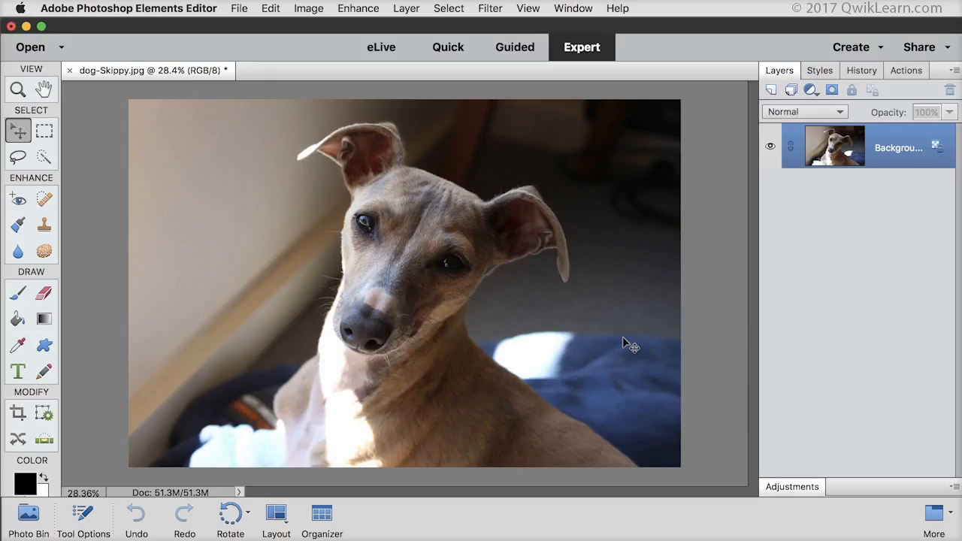
{"action": "mouse_move", "coordinate": [462, 301]}
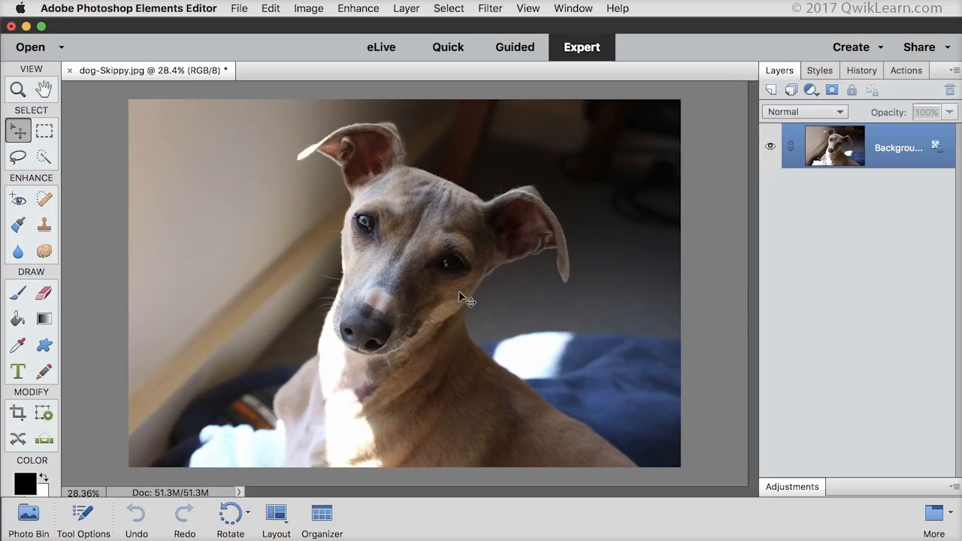
{"action": "mouse_move", "coordinate": [51, 156]}
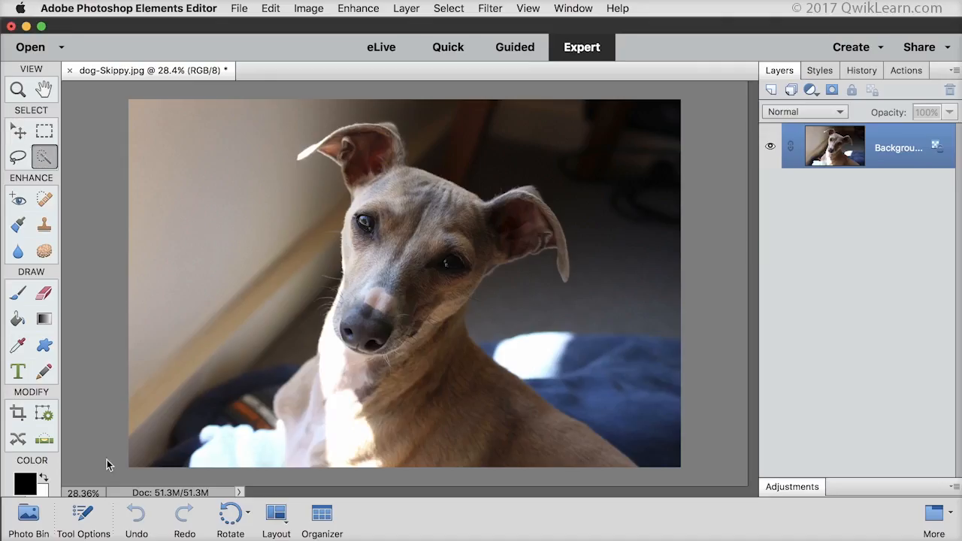
- Pick the Auto Selection tool so its Tool Options panel appears
{"action": "left_click", "coordinate": [83, 511]}
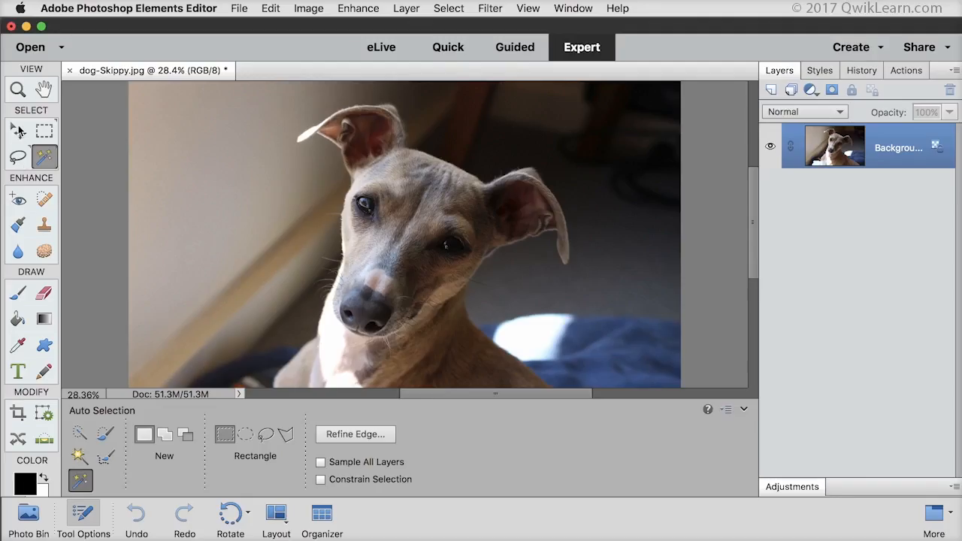
- Activate the Move tool with Show Bounding Box ticked and close Tool Options
{"action": "left_click", "coordinate": [16, 132]}
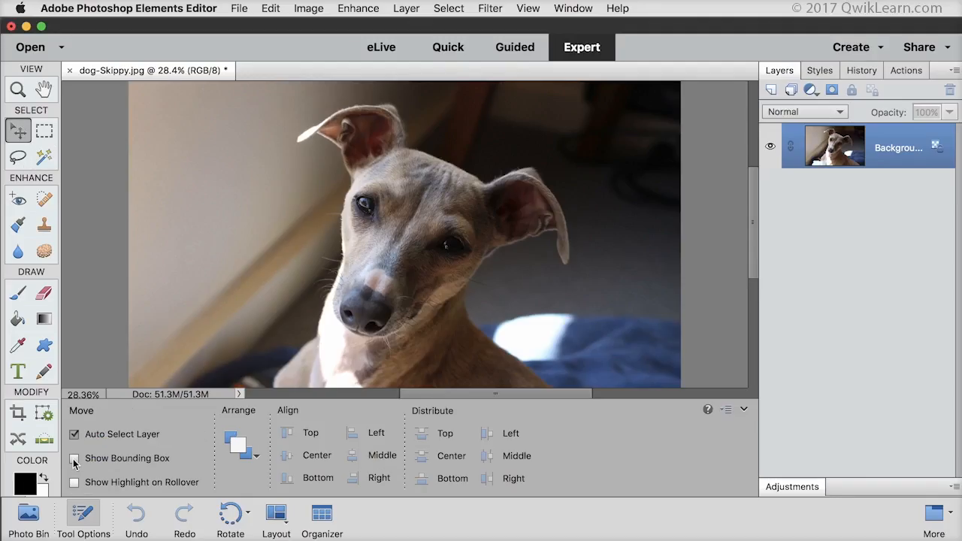
{"action": "left_click", "coordinate": [73, 457]}
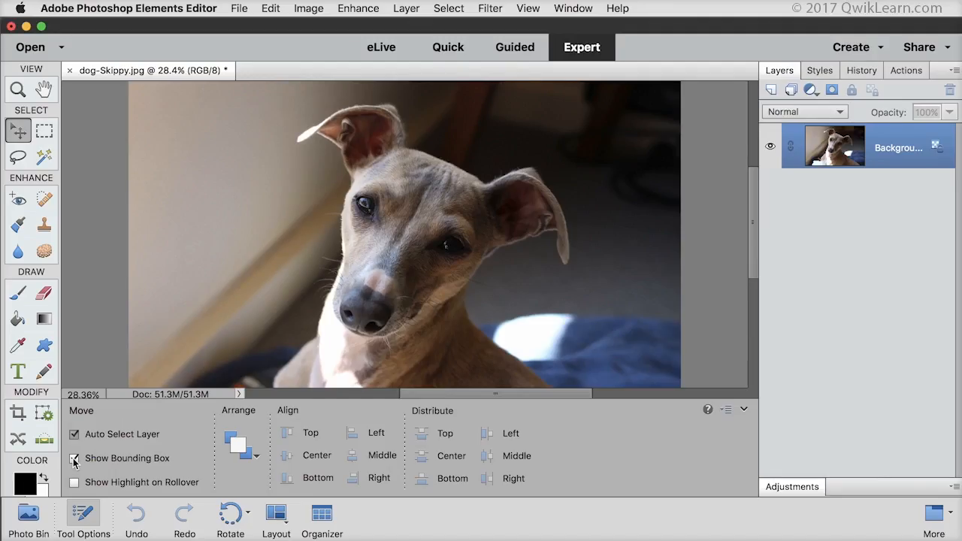
{"action": "left_click", "coordinate": [81, 513]}
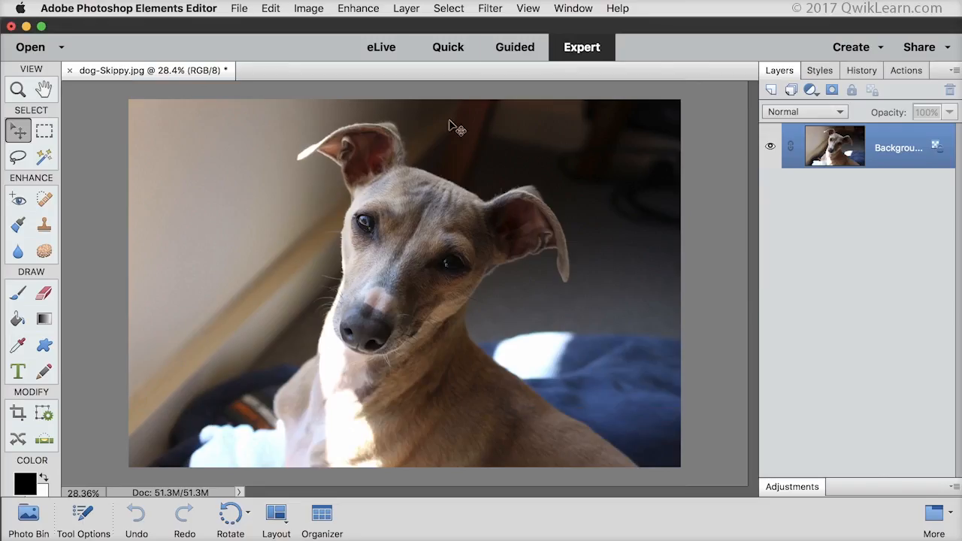
- Switch to the Guided workspace's Special Edits to reach Replace Background
{"action": "left_click", "coordinate": [514, 47]}
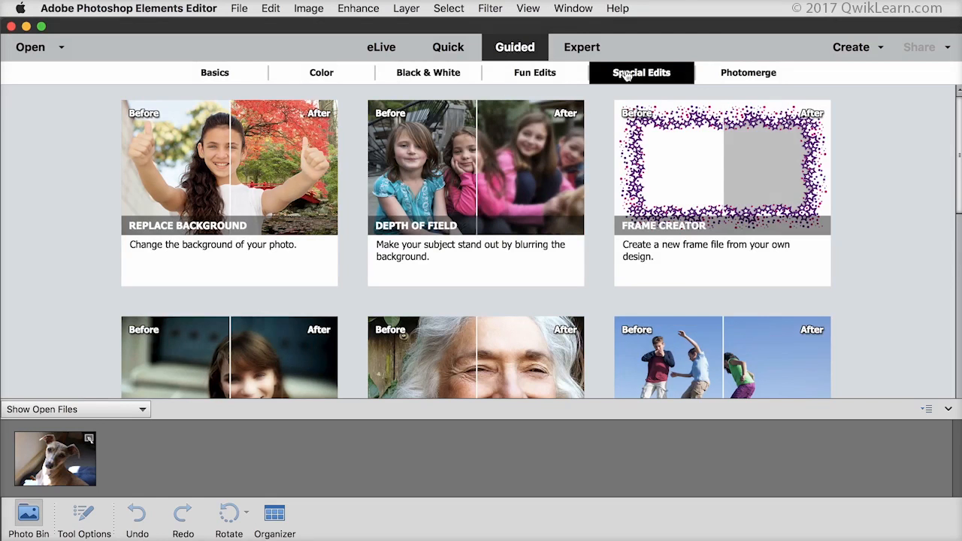
{"action": "mouse_move", "coordinate": [255, 170]}
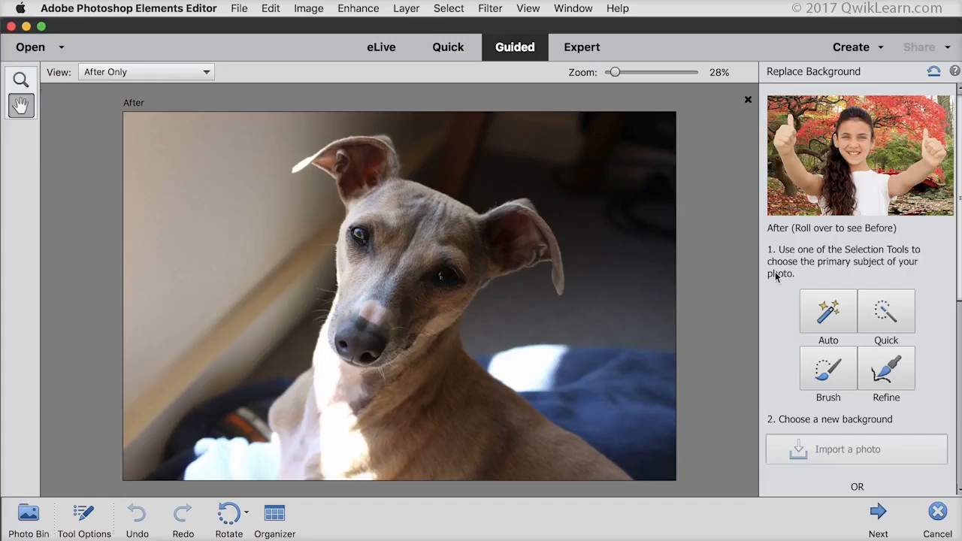
{"action": "mouse_move", "coordinate": [838, 273]}
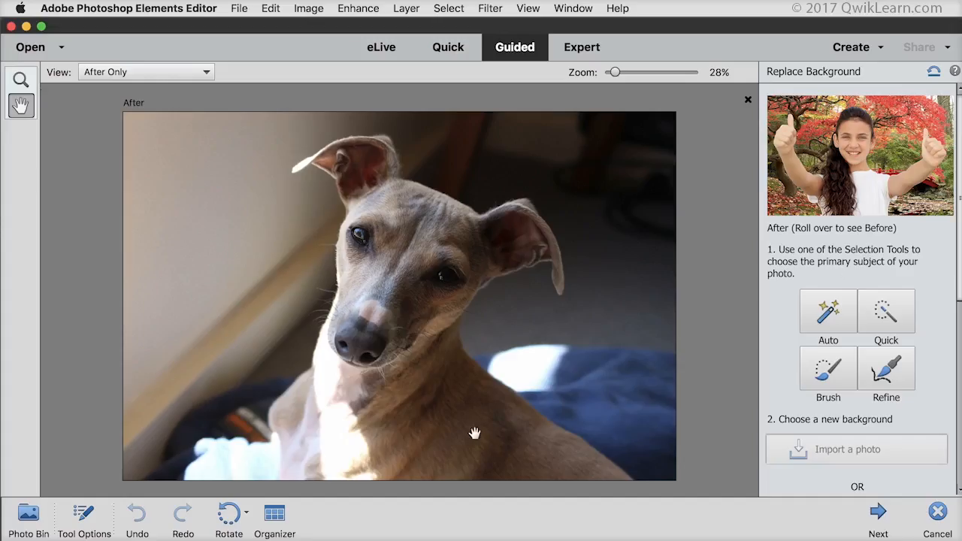
{"action": "mouse_move", "coordinate": [829, 320]}
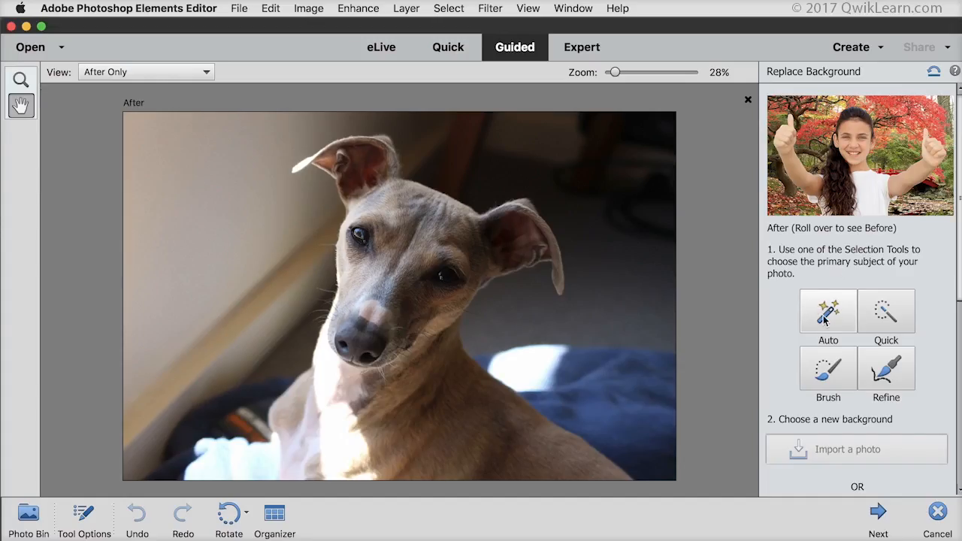
- Choose Auto selection in Replace Background and set it to Add mode
{"action": "left_click", "coordinate": [828, 311]}
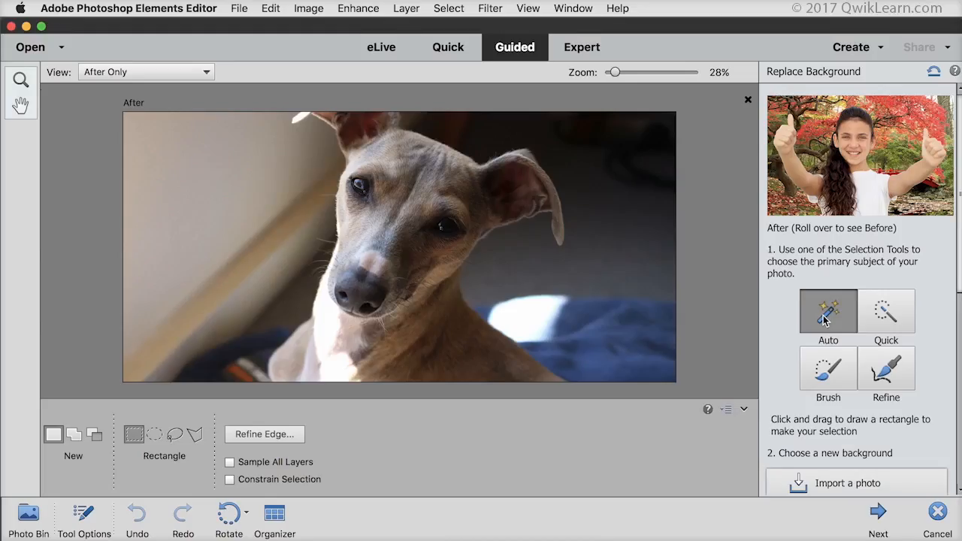
{"action": "mouse_move", "coordinate": [444, 450]}
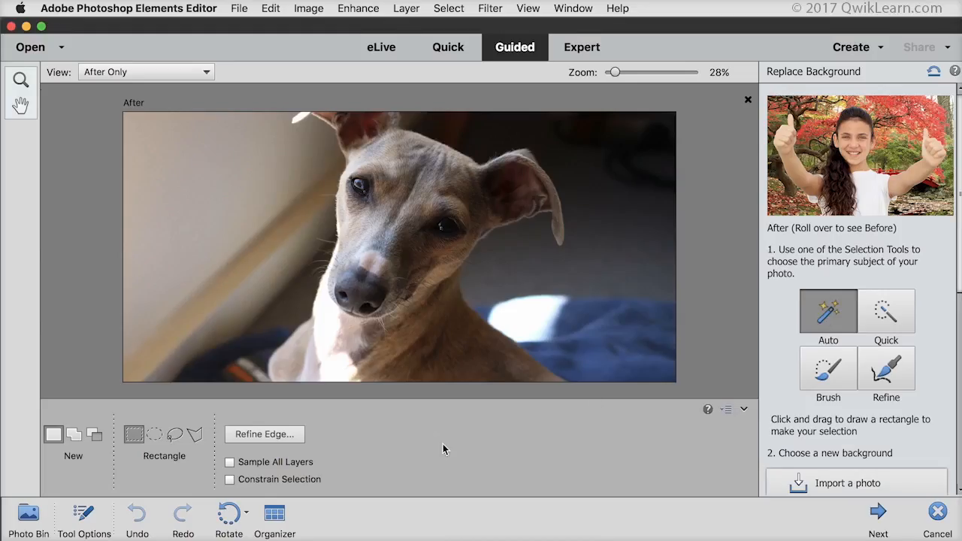
{"action": "mouse_move", "coordinate": [152, 444]}
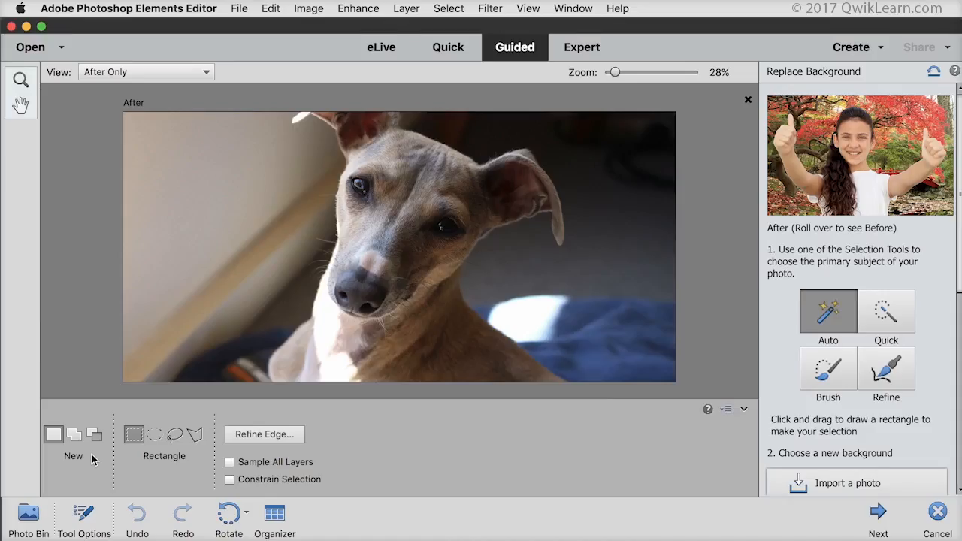
{"action": "mouse_move", "coordinate": [90, 449]}
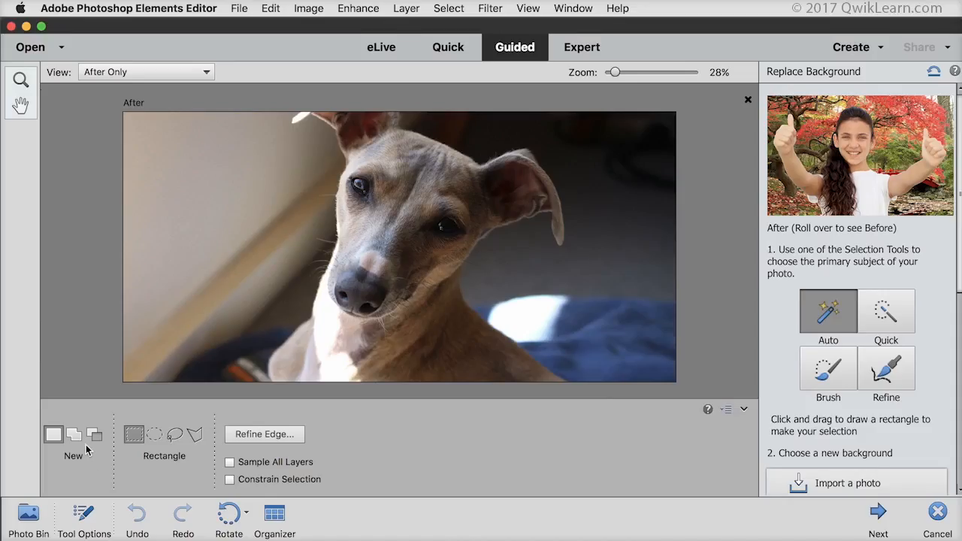
{"action": "left_click", "coordinate": [74, 434]}
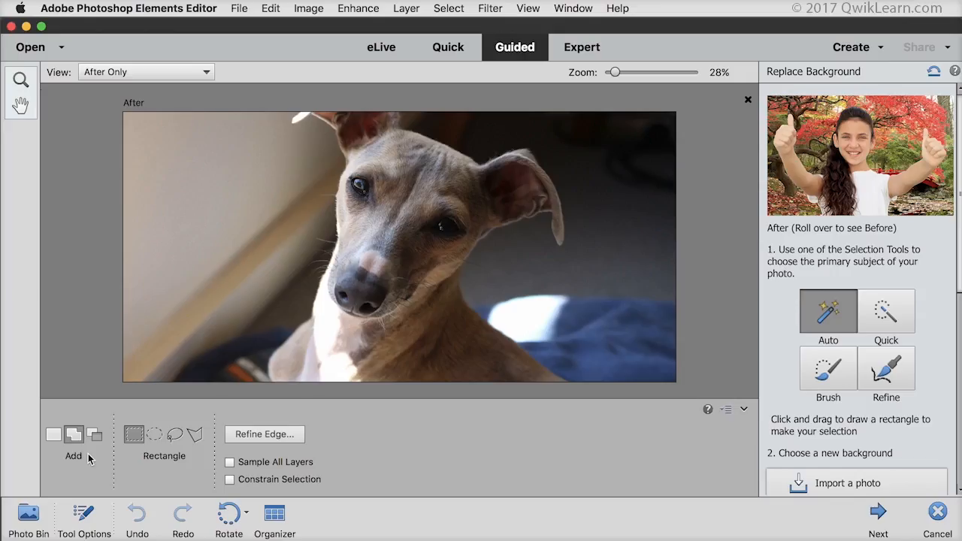
{"action": "mouse_move", "coordinate": [134, 457]}
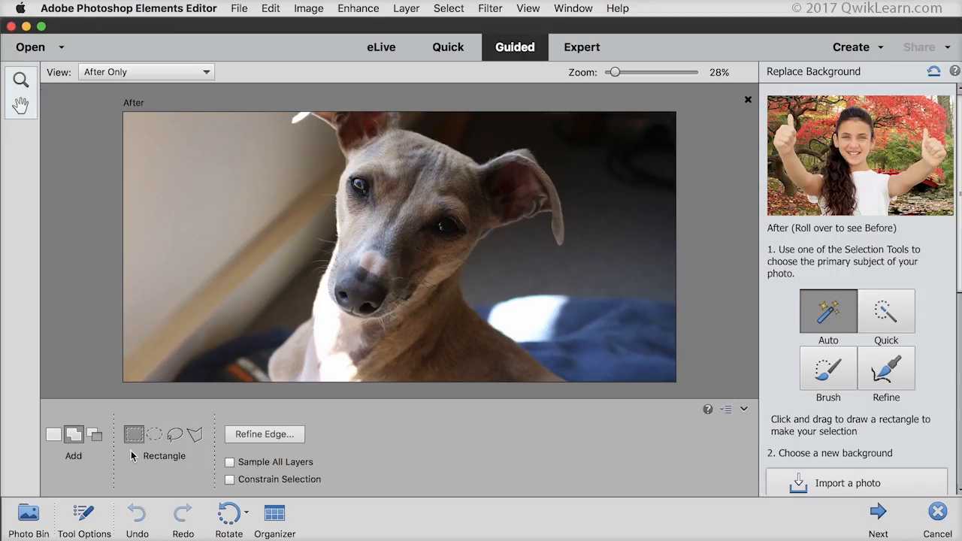
{"action": "mouse_move", "coordinate": [173, 481]}
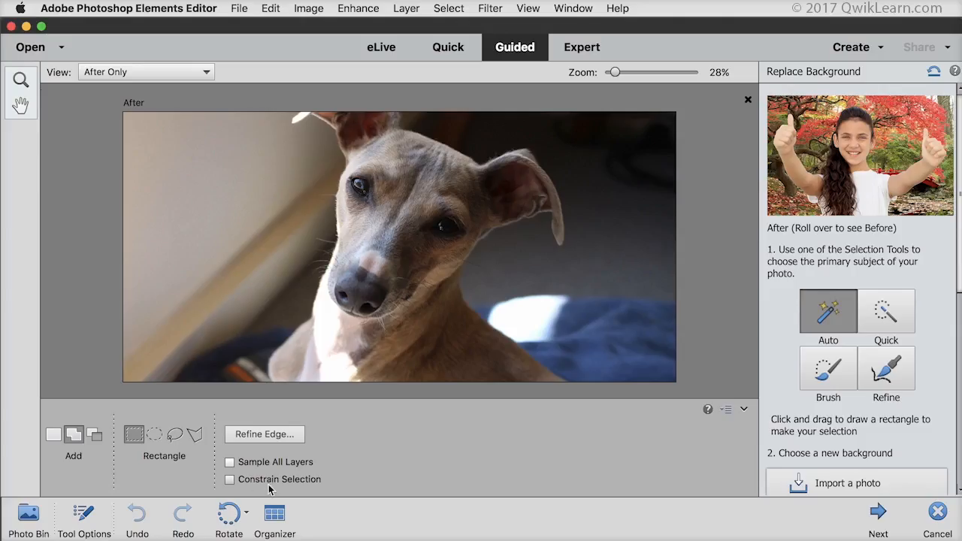
{"action": "mouse_move", "coordinate": [282, 489]}
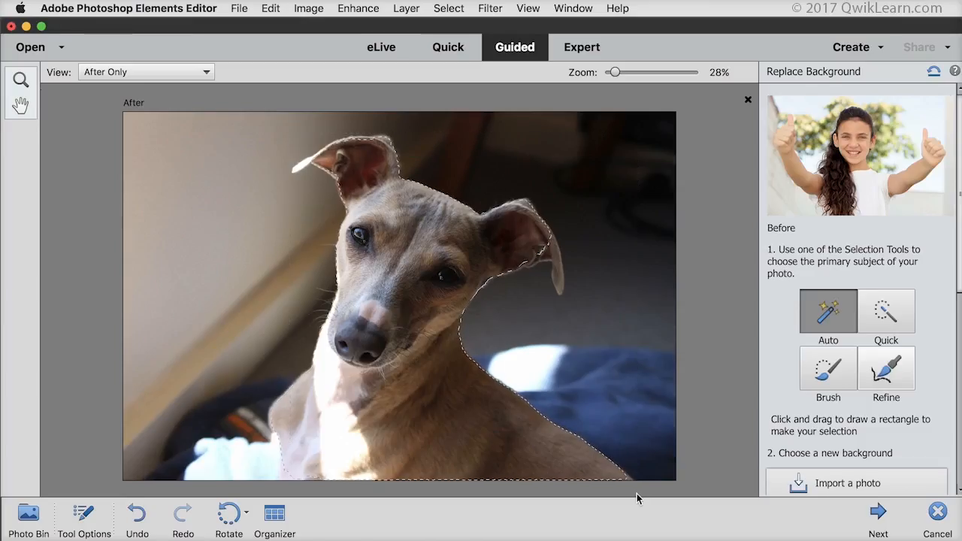
{"action": "mouse_move", "coordinate": [562, 447]}
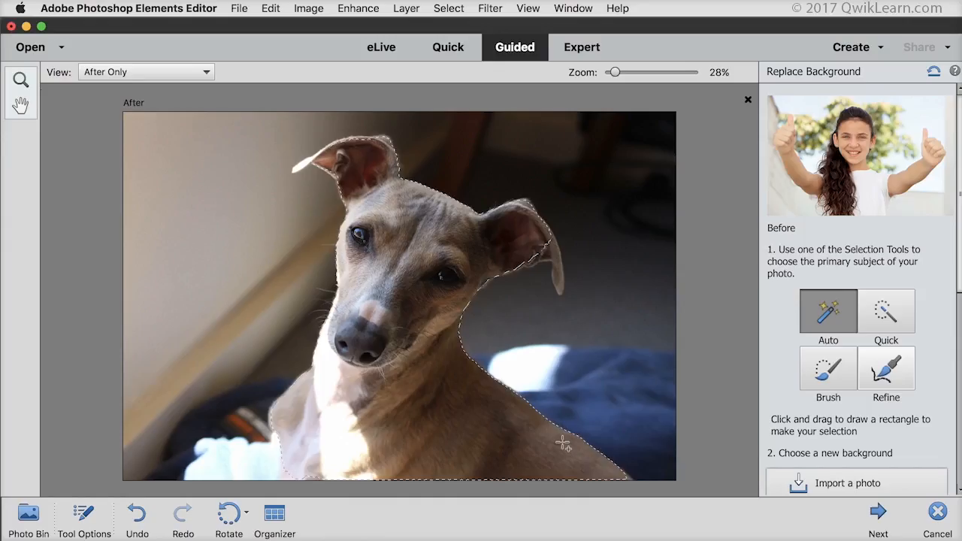
{"action": "mouse_move", "coordinate": [318, 249]}
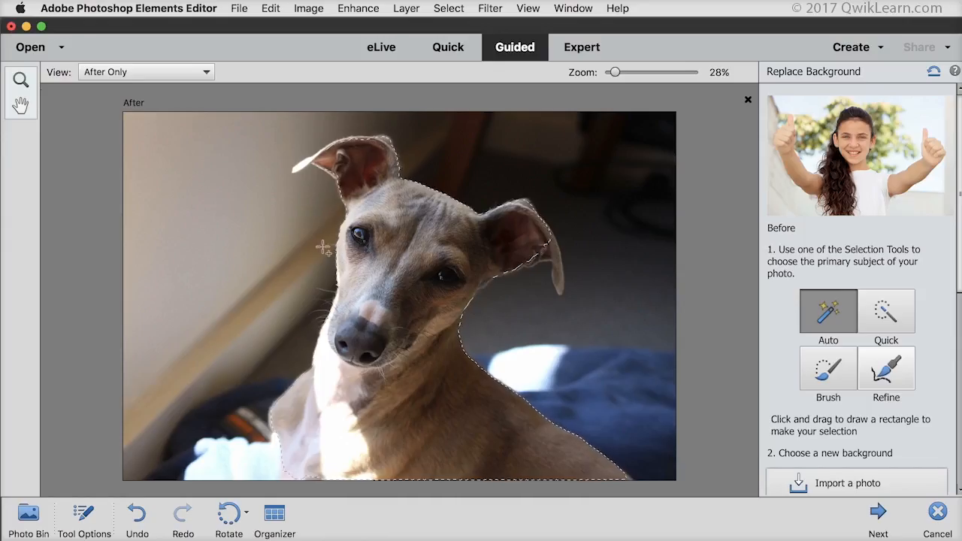
{"action": "mouse_move", "coordinate": [301, 169]}
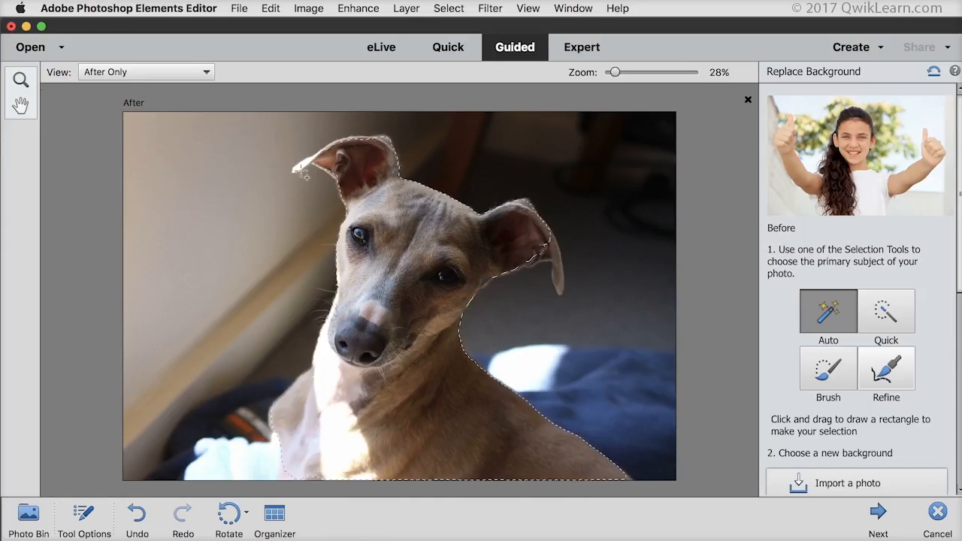
- Add the left ear tip and the right ear to the dog selection
{"action": "left_click_drag", "start_coordinate": [293, 132], "coordinate": [394, 188]}
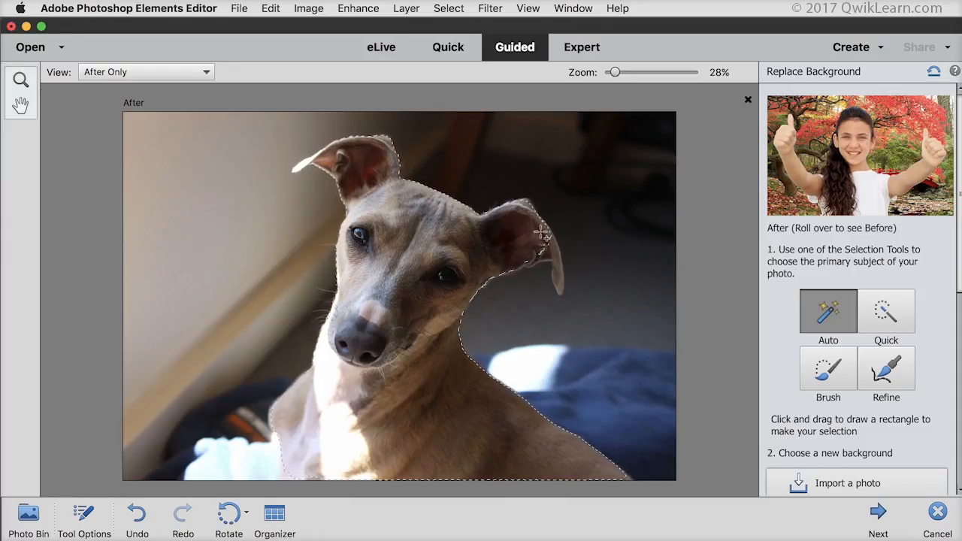
{"action": "left_click_drag", "start_coordinate": [518, 239], "coordinate": [579, 307]}
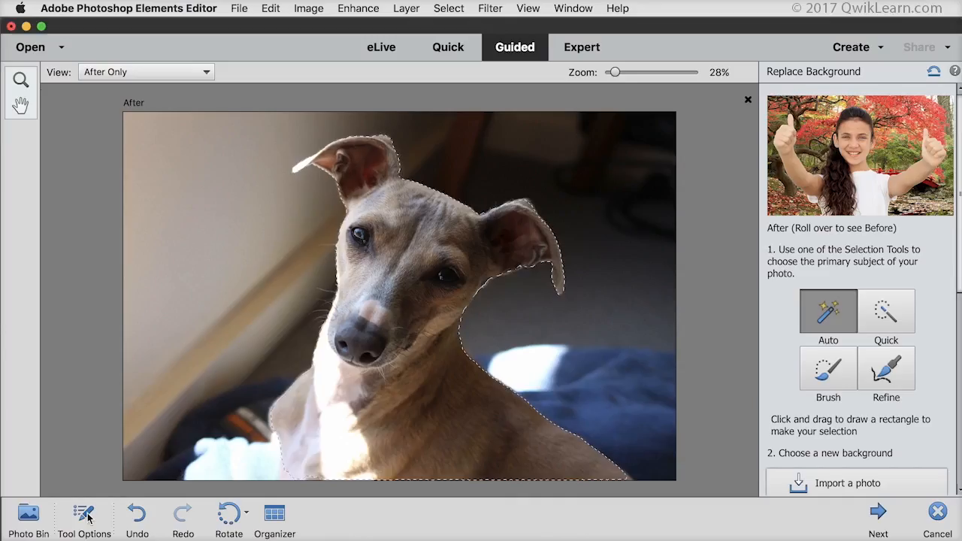
- Subtract excess selection along the dog's left chest edge
{"action": "left_click", "coordinate": [83, 511]}
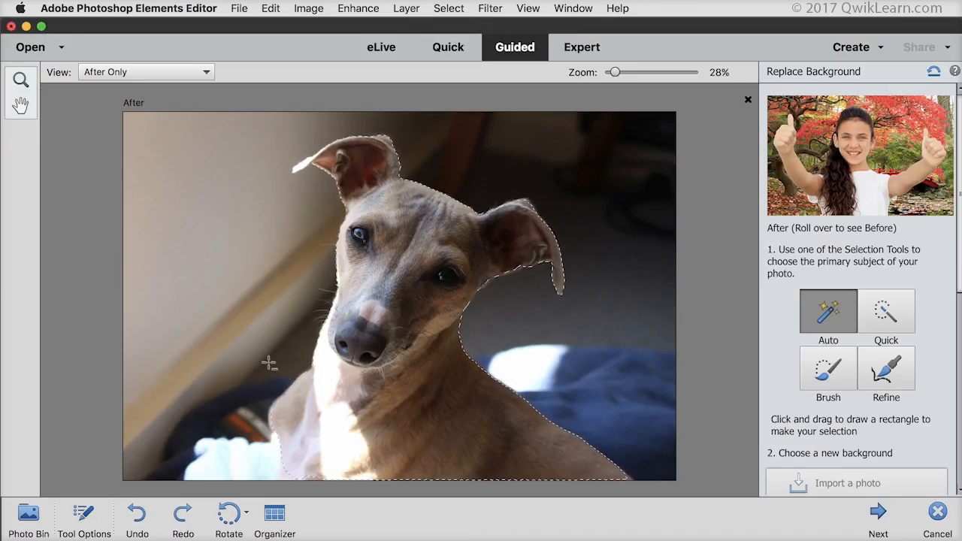
{"action": "left_click_drag", "start_coordinate": [269, 365], "coordinate": [337, 489]}
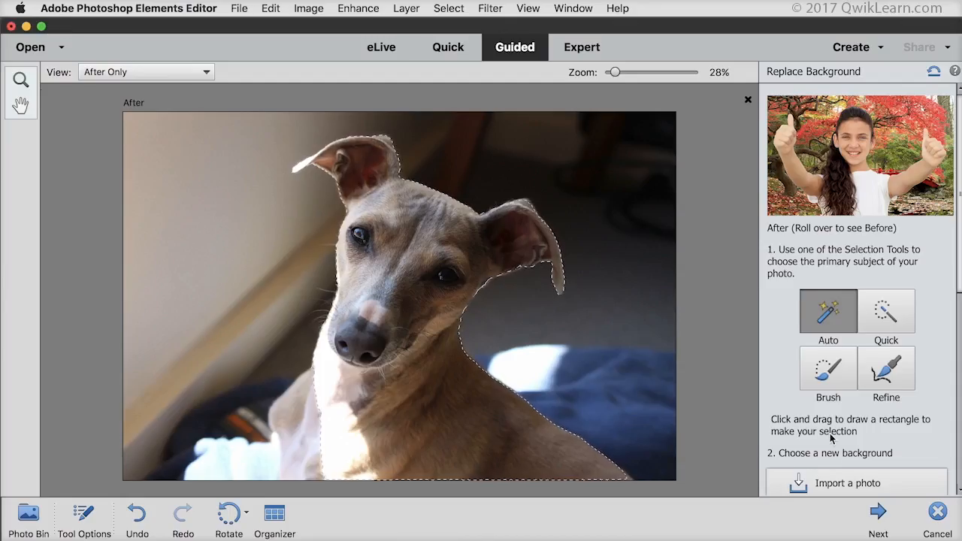
- Fill behind the dog with a solid teal colour from the Color Picker
{"action": "scroll", "scroll_direction": "down", "scroll_amount": 3}
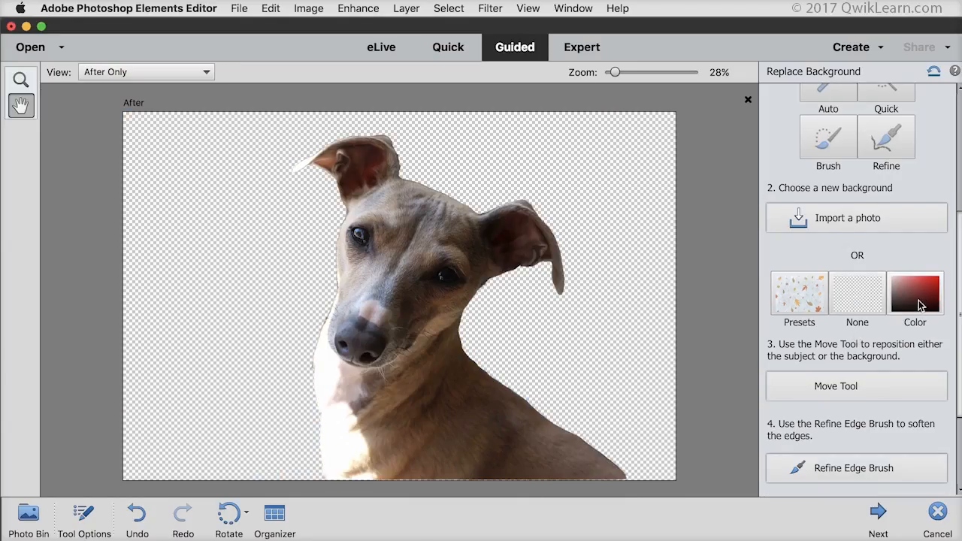
{"action": "left_click", "coordinate": [916, 295]}
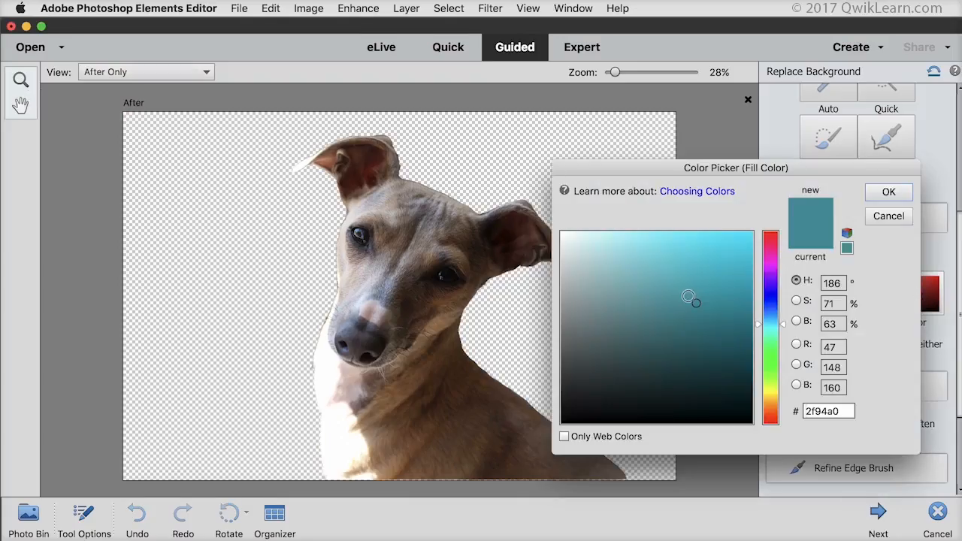
{"action": "left_click", "coordinate": [889, 192]}
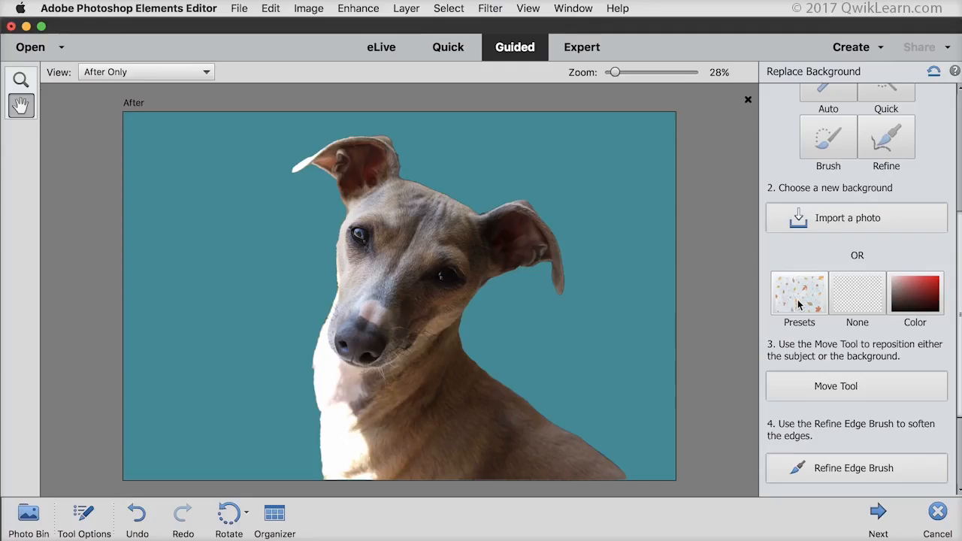
- Preview blue, orange, beach and red-bridge preset backgrounds, then cancel them
{"action": "left_click", "coordinate": [800, 293]}
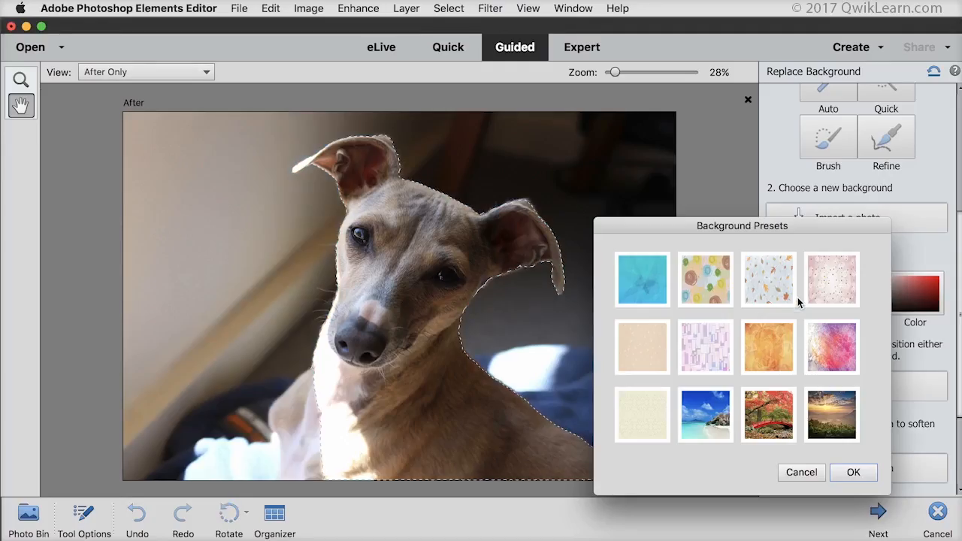
{"action": "left_click", "coordinate": [642, 280]}
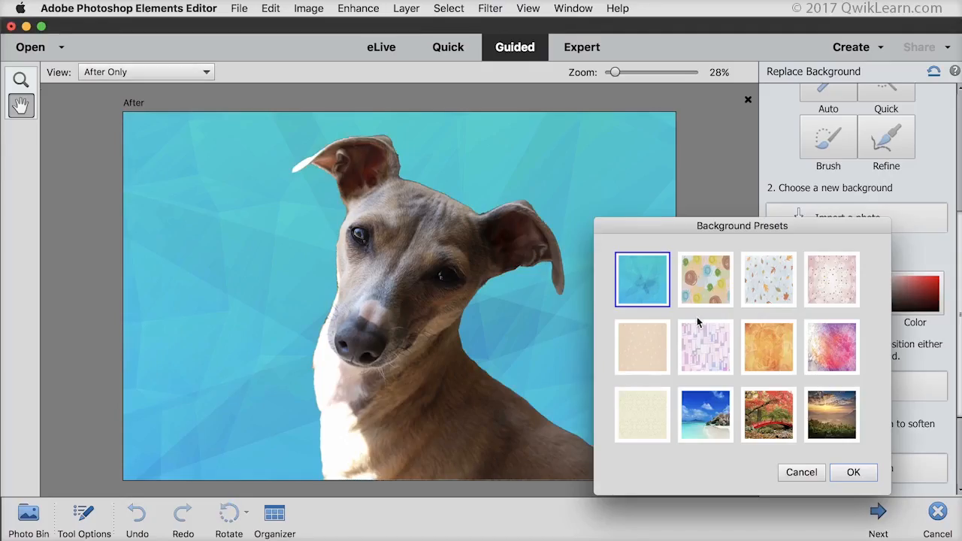
{"action": "left_click", "coordinate": [769, 347]}
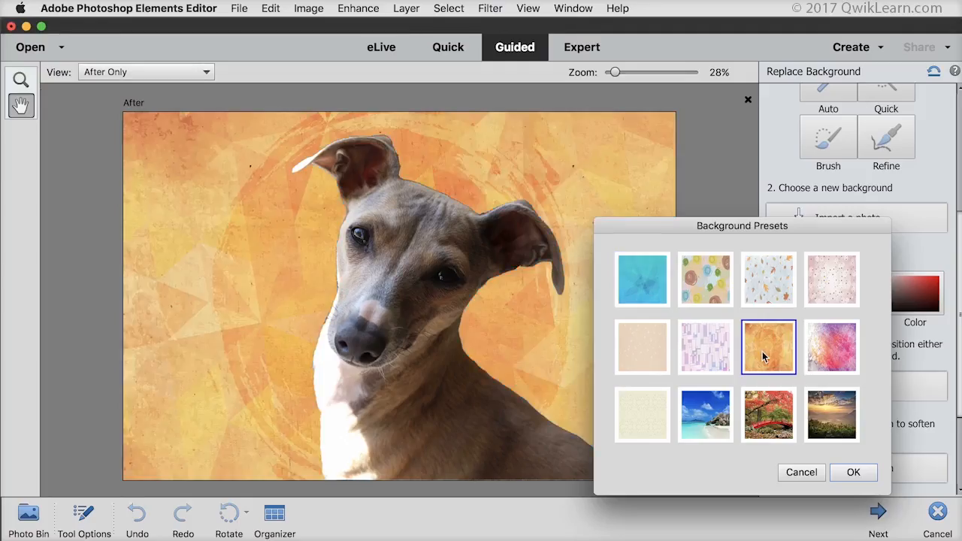
{"action": "mouse_move", "coordinate": [713, 416]}
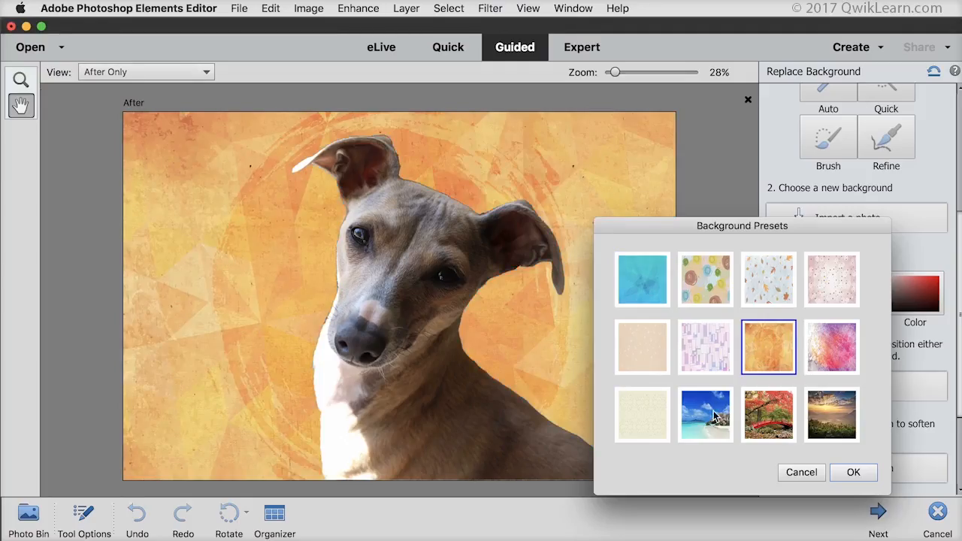
{"action": "left_click", "coordinate": [705, 414]}
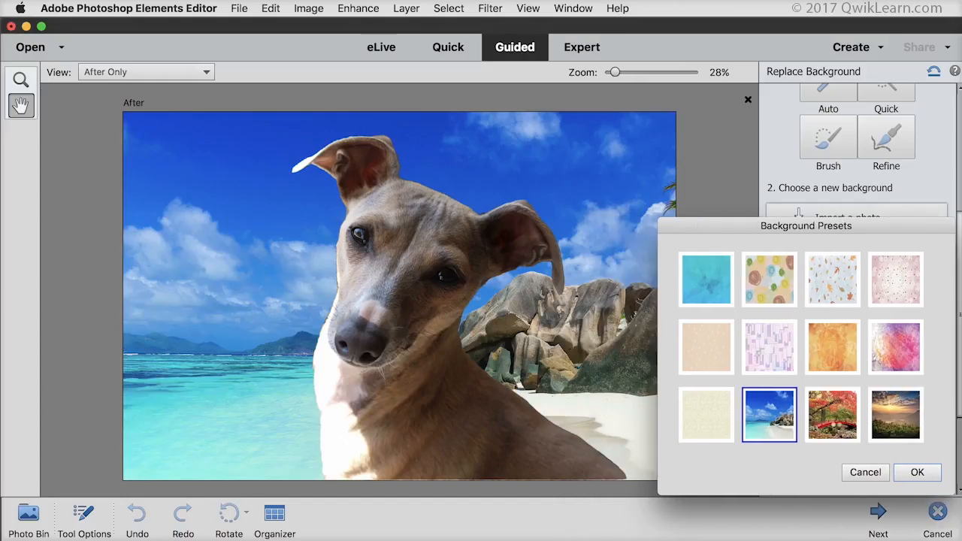
{"action": "left_click", "coordinate": [833, 413]}
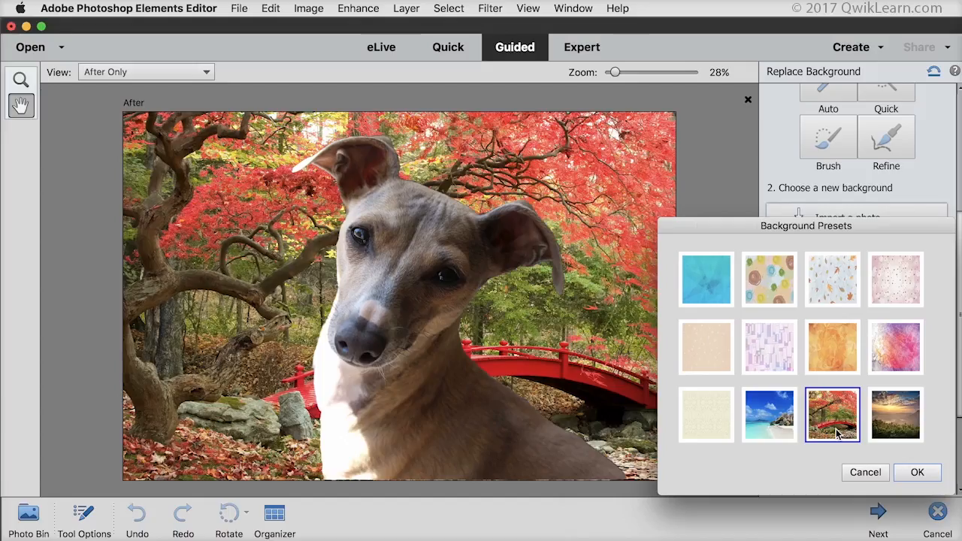
{"action": "mouse_move", "coordinate": [862, 472]}
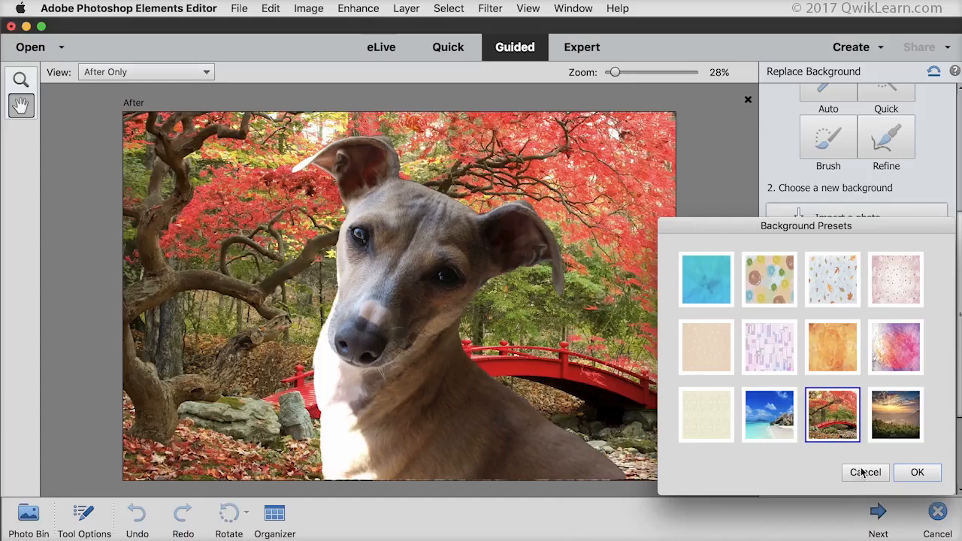
{"action": "left_click", "coordinate": [865, 473]}
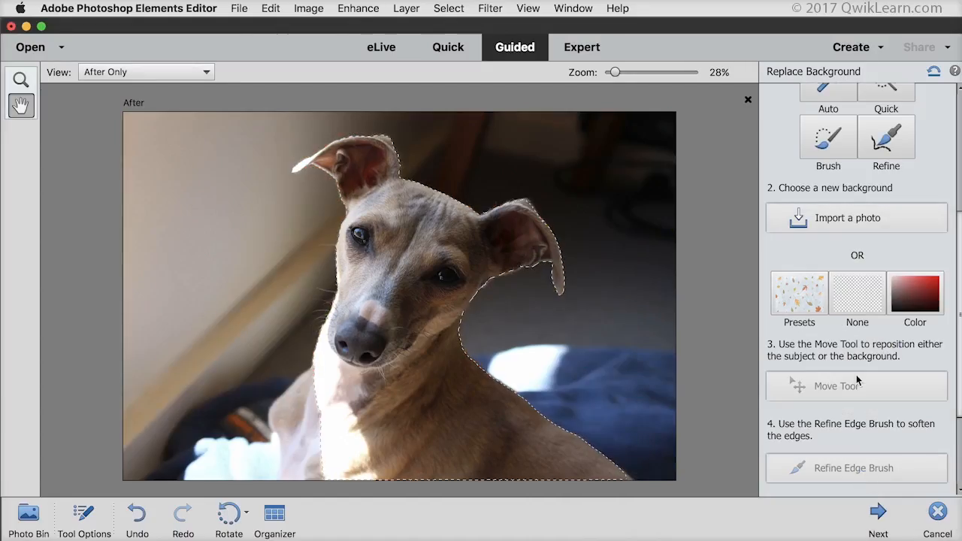
- Import spooky-woods.jpg as the dog's new background
{"action": "left_click", "coordinate": [856, 218]}
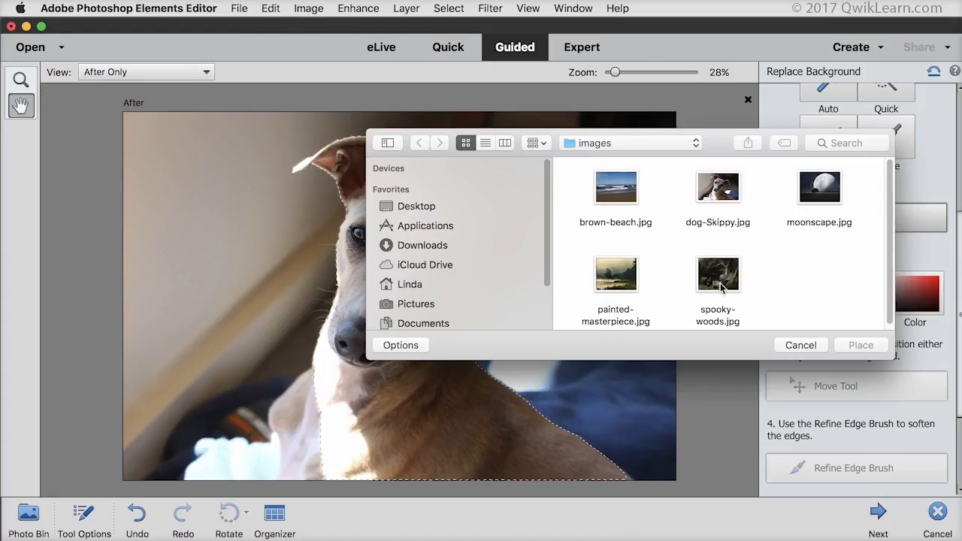
{"action": "left_click", "coordinate": [801, 345]}
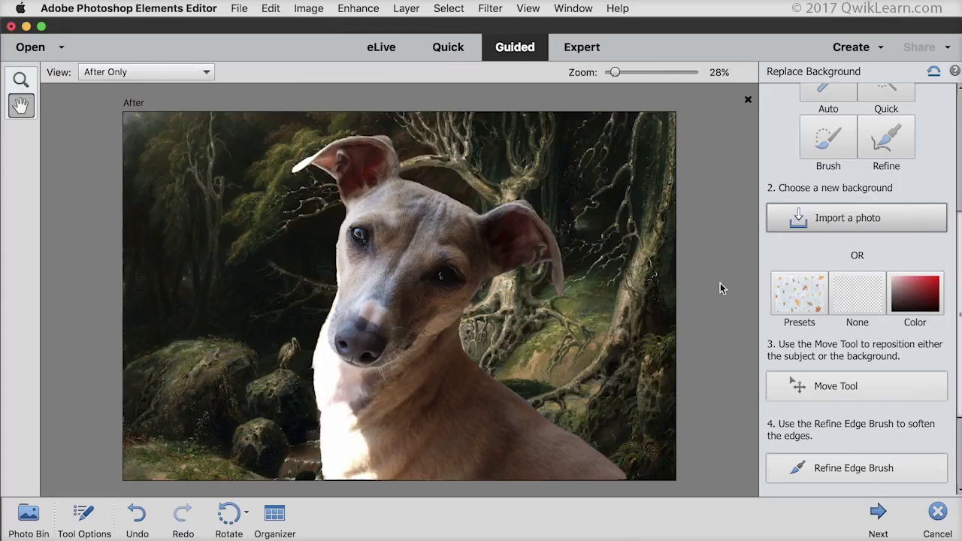
{"action": "mouse_move", "coordinate": [834, 349]}
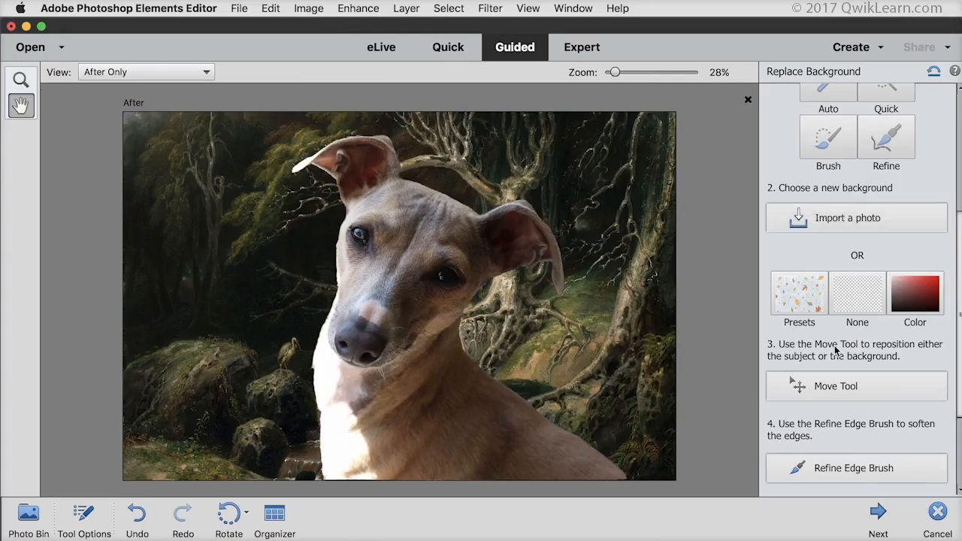
- Scale the dog down, move it lower in the woods, and commit
{"action": "left_click", "coordinate": [856, 386]}
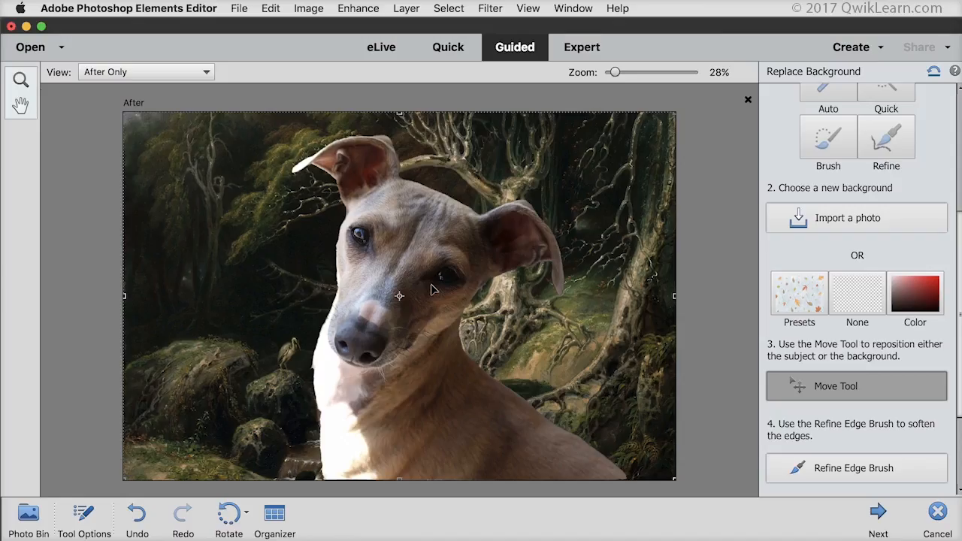
{"action": "mouse_move", "coordinate": [147, 163]}
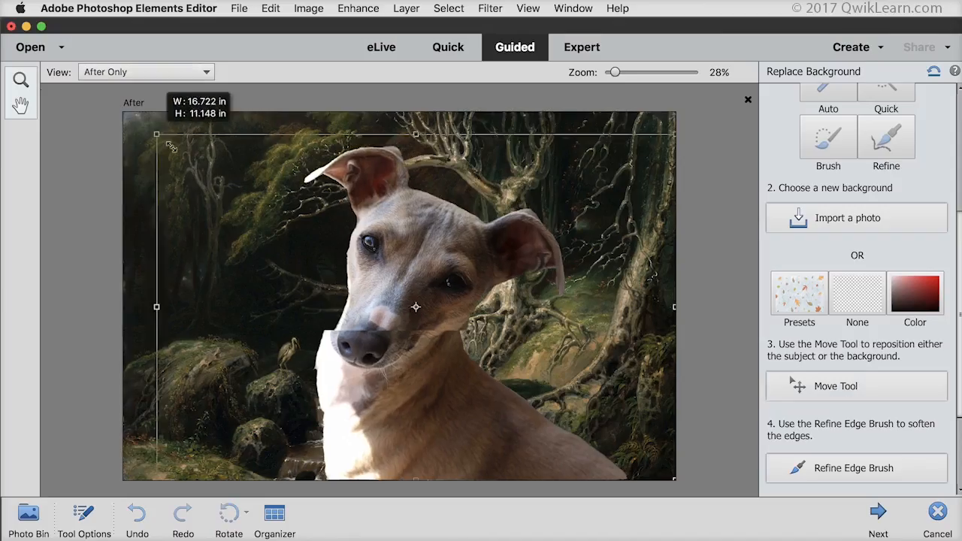
{"action": "left_click_drag", "start_coordinate": [157, 133], "coordinate": [261, 204]}
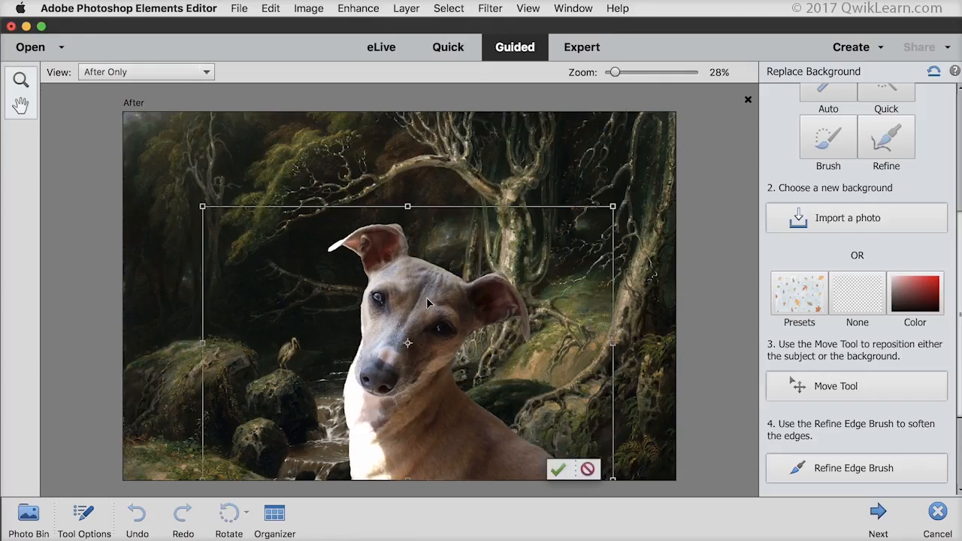
{"action": "left_click_drag", "start_coordinate": [613, 206], "coordinate": [598, 218]}
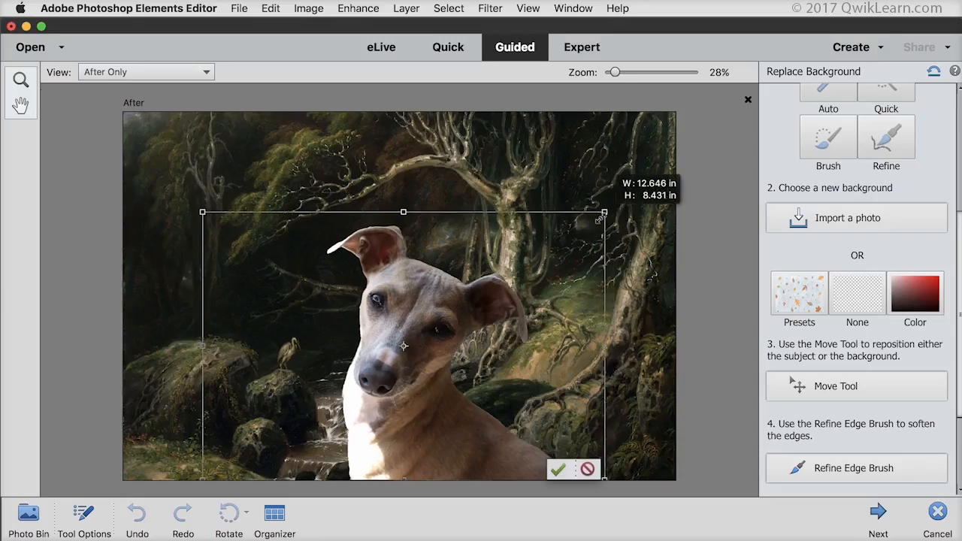
{"action": "left_click", "coordinate": [561, 472]}
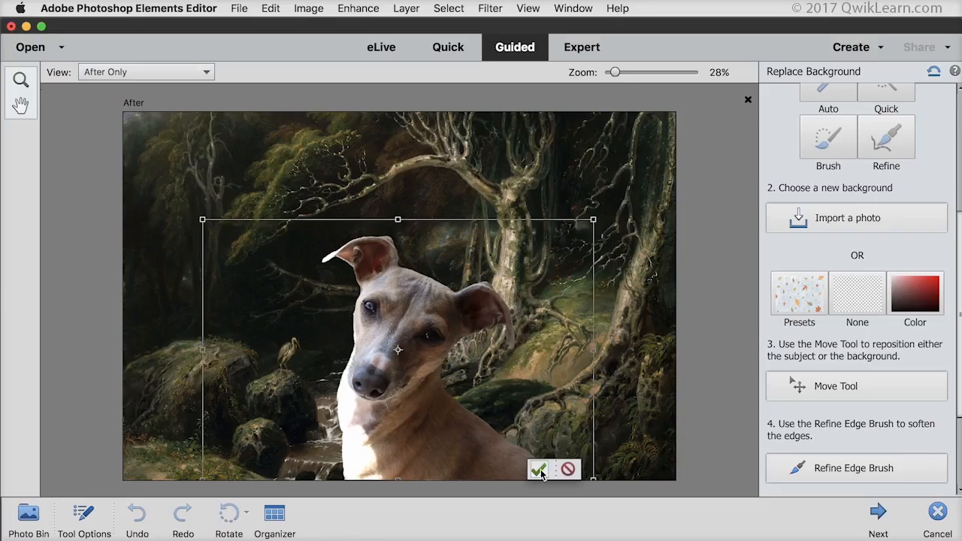
{"action": "left_click", "coordinate": [540, 470]}
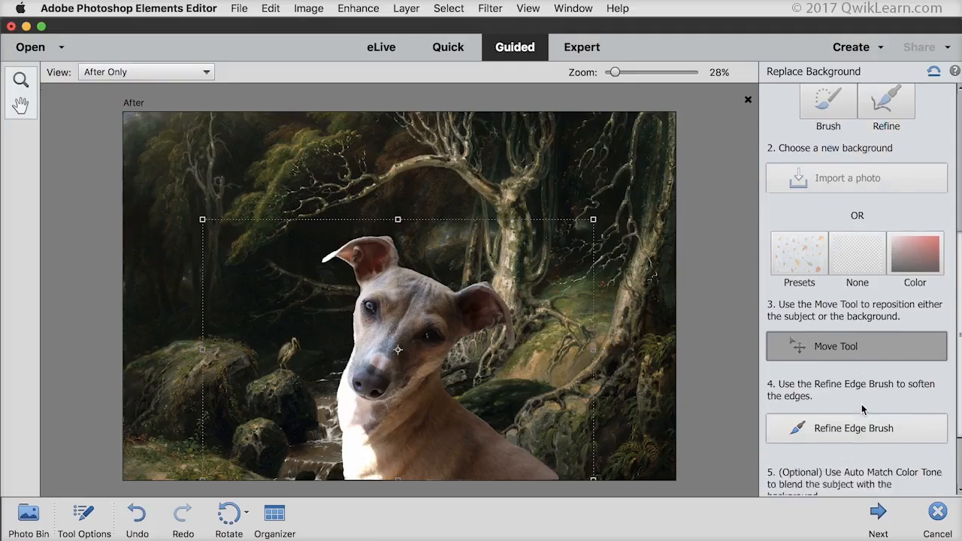
- Apply Auto Match Color Tone to blend the dog's colouring with the dark woods
{"action": "scroll", "scroll_direction": "down", "scroll_amount": 3}
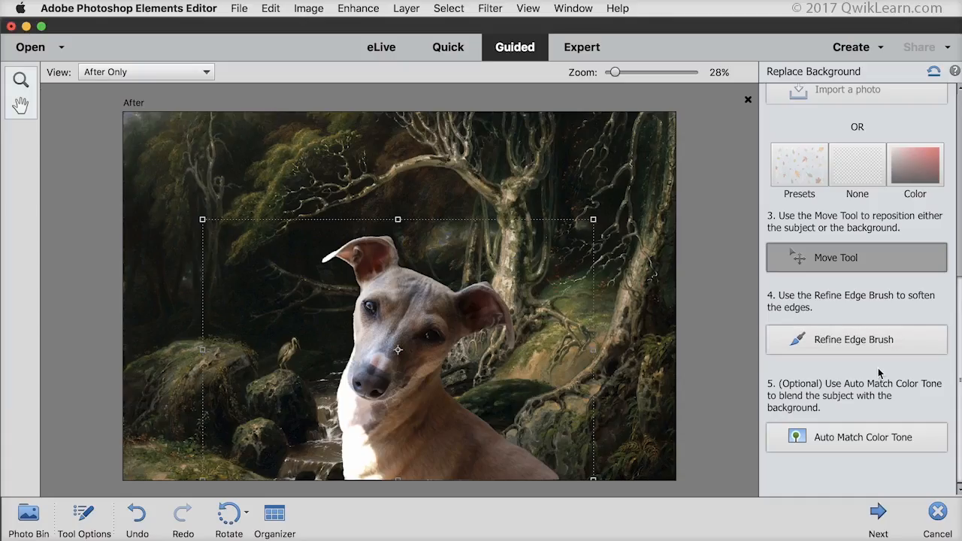
{"action": "mouse_move", "coordinate": [878, 403]}
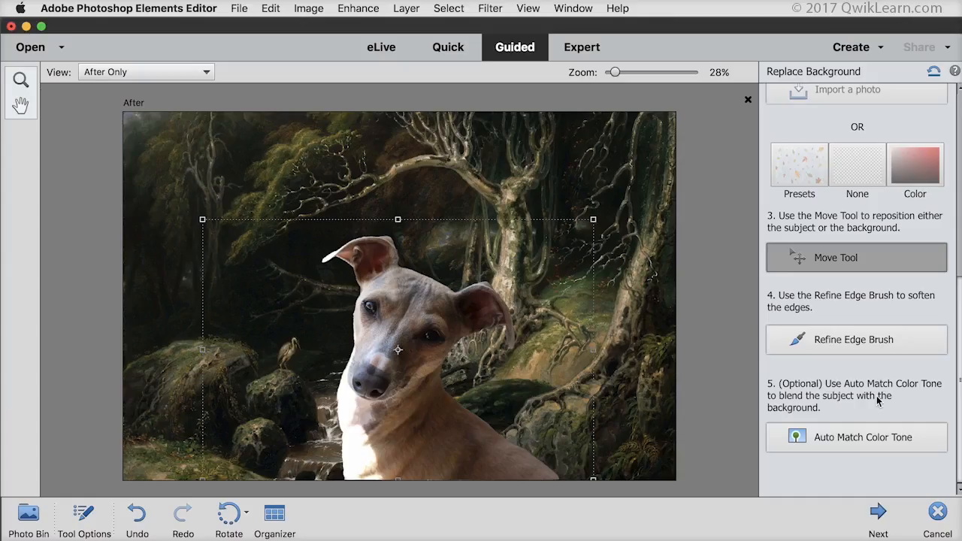
{"action": "left_click", "coordinate": [857, 438]}
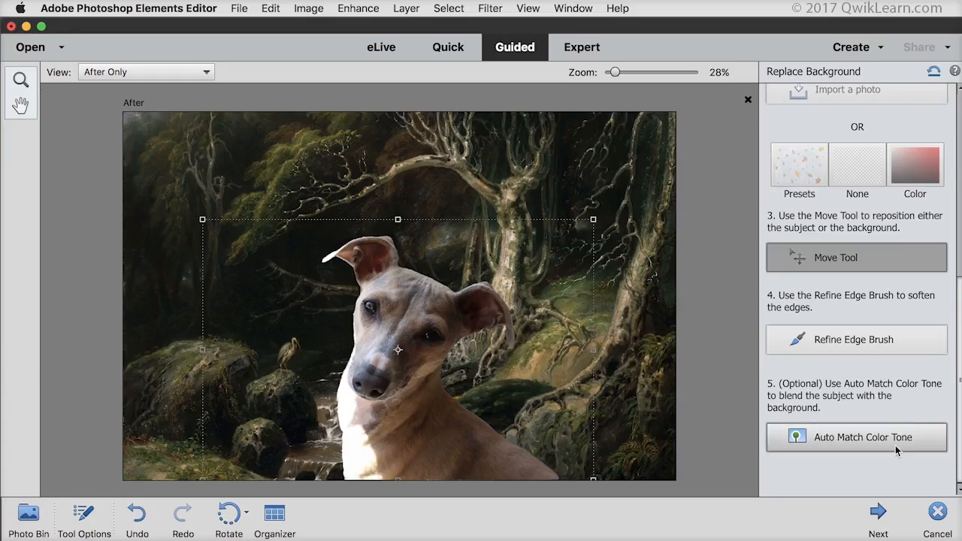
{"action": "left_click", "coordinate": [877, 512]}
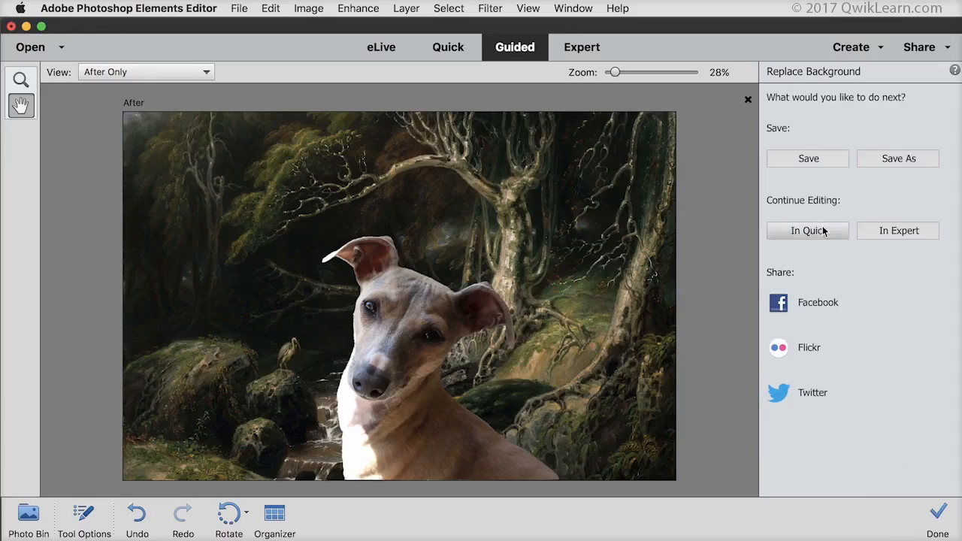
{"action": "mouse_move", "coordinate": [824, 247]}
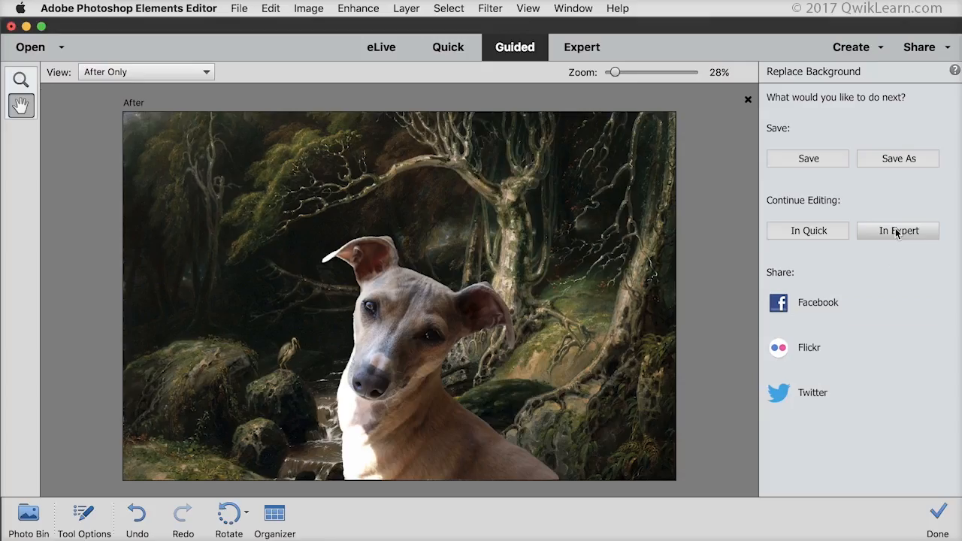
- Continue editing the dog-in-woods composite In Expert mode to see its layers
{"action": "left_click", "coordinate": [898, 231]}
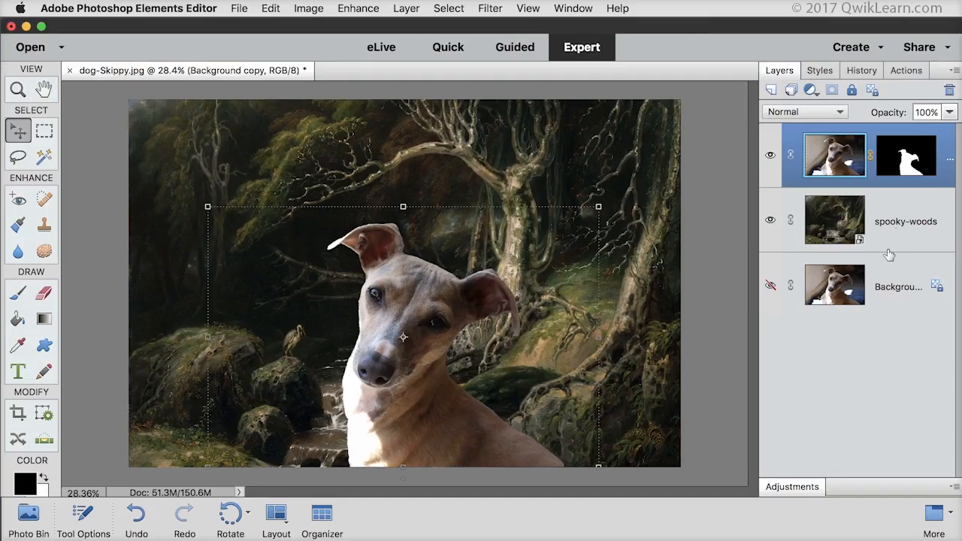
{"action": "mouse_move", "coordinate": [890, 305]}
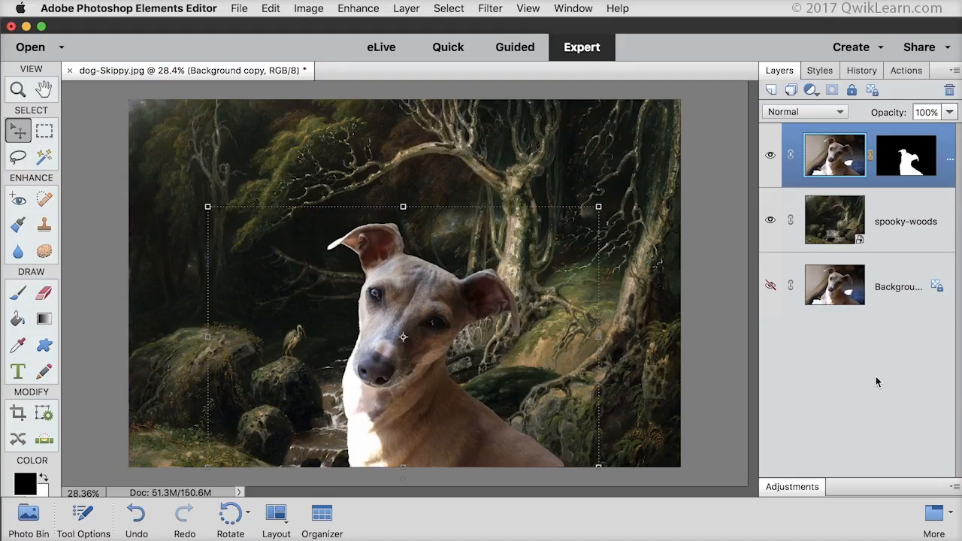
{"action": "mouse_move", "coordinate": [814, 327]}
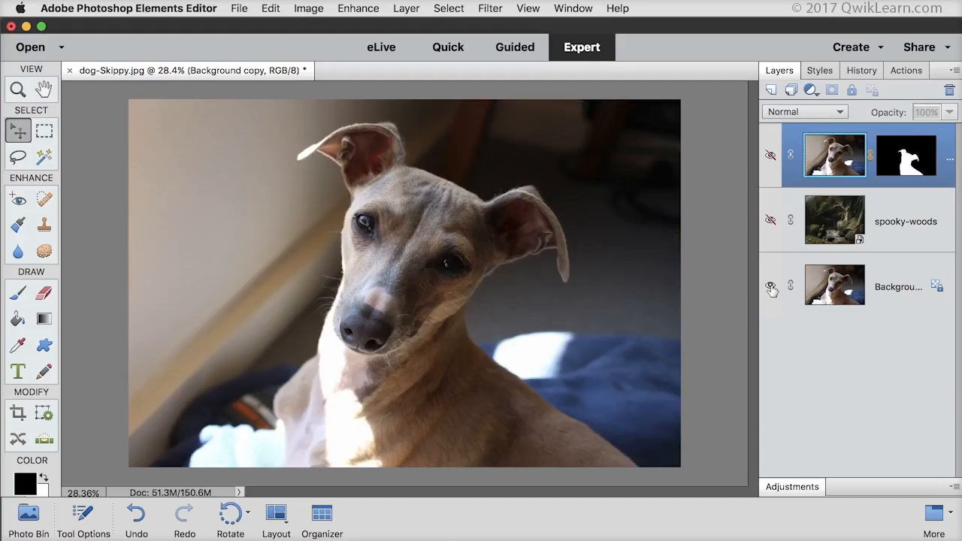
{"action": "left_click", "coordinate": [770, 154]}
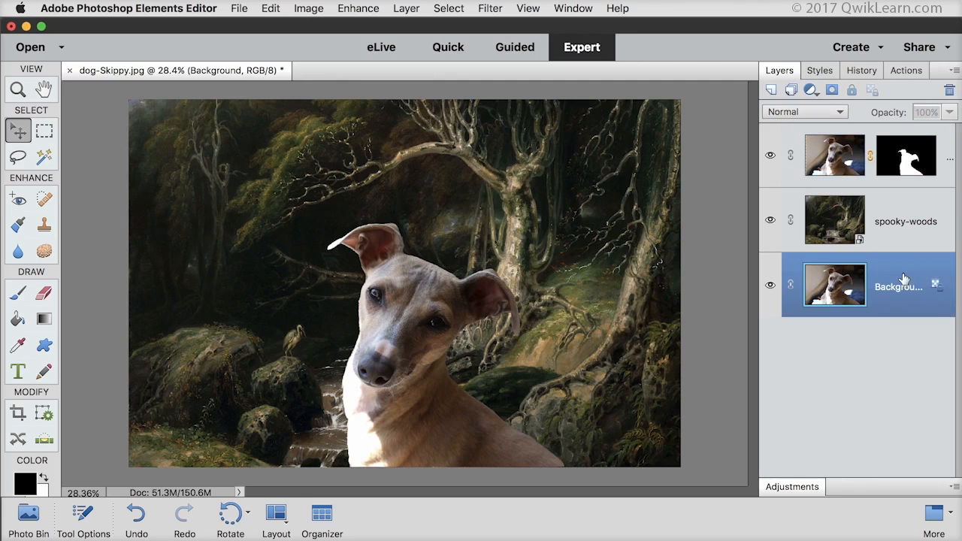
{"action": "mouse_move", "coordinate": [890, 342]}
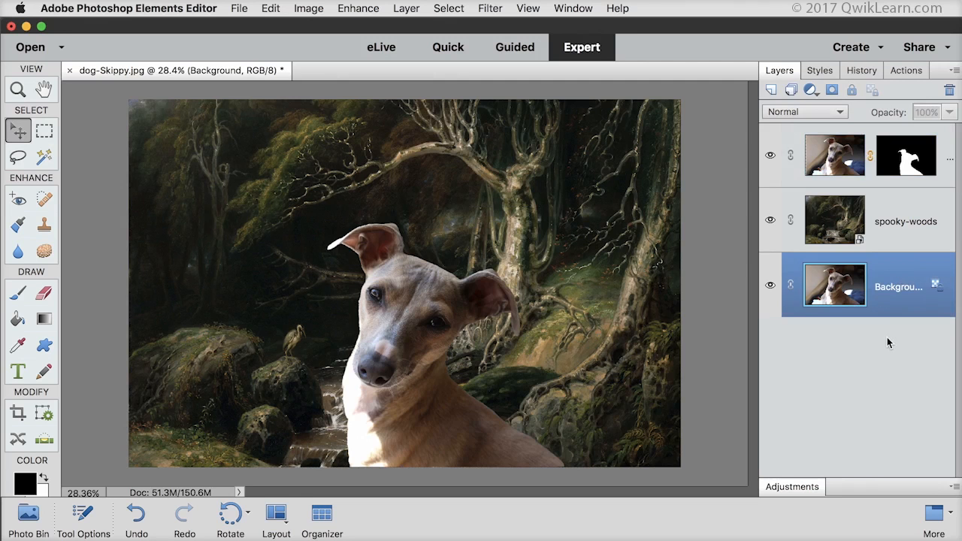